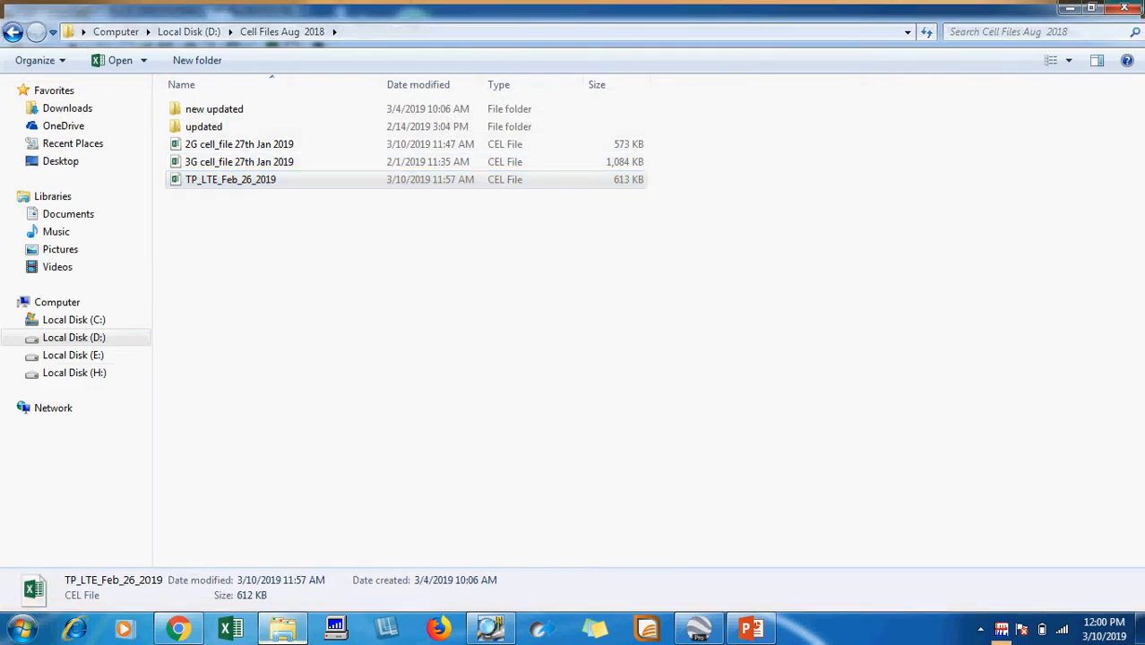
- Open TP_LTE_Feb_26_2019 from the Cell Files Aug 2018 folder in Excel and reach the last data rows
{"action": "double_click", "coordinate": [230, 180]}
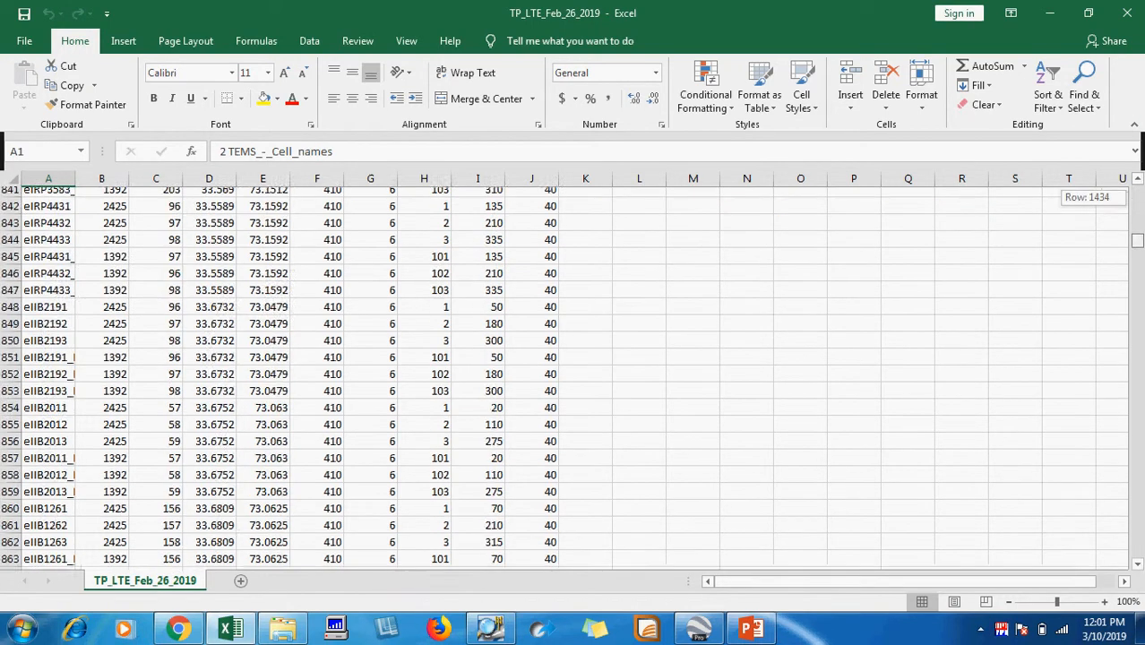
{"action": "scroll", "scroll_direction": "down", "scroll_amount": 3}
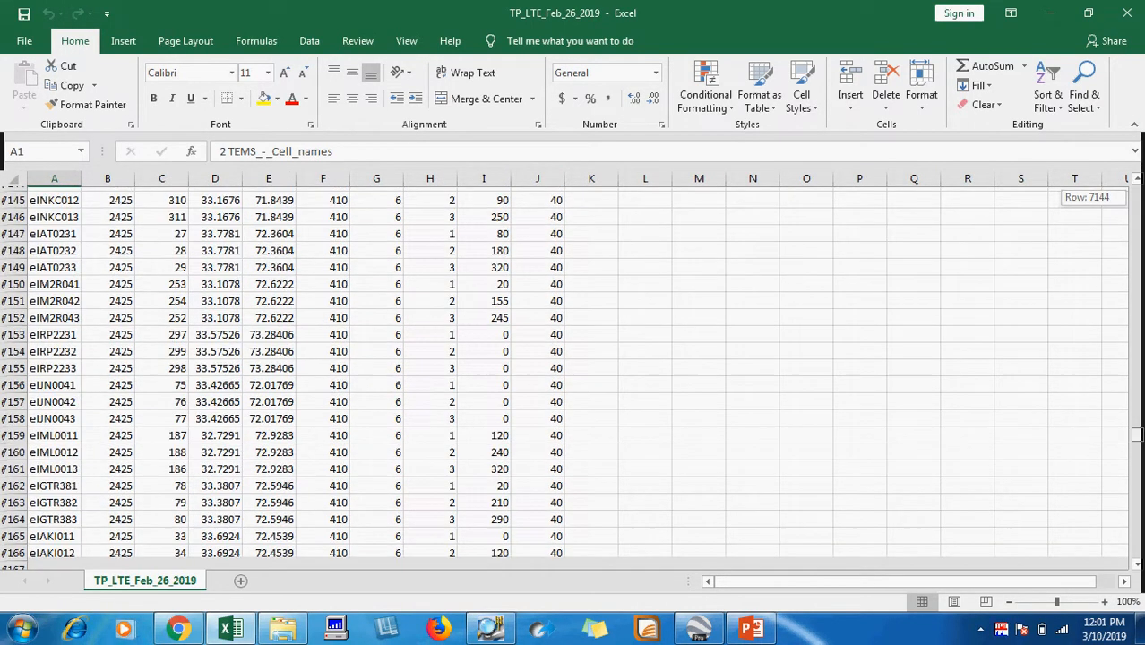
{"action": "scroll", "scroll_direction": "down", "scroll_amount": 3}
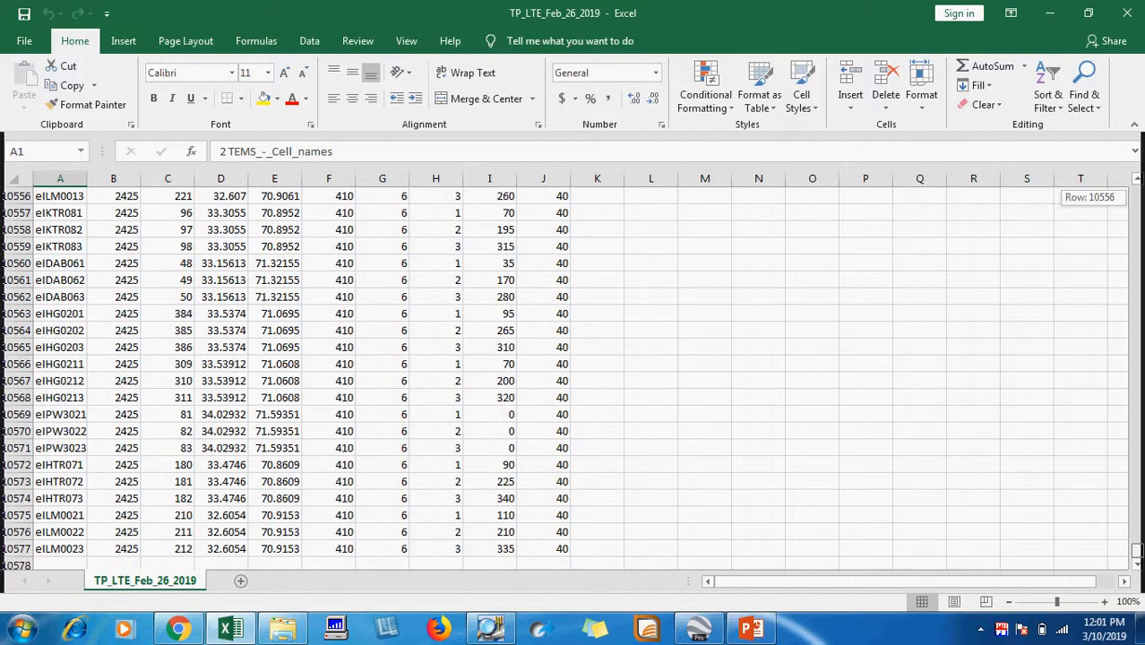
{"action": "scroll", "scroll_direction": "down", "scroll_amount": 3}
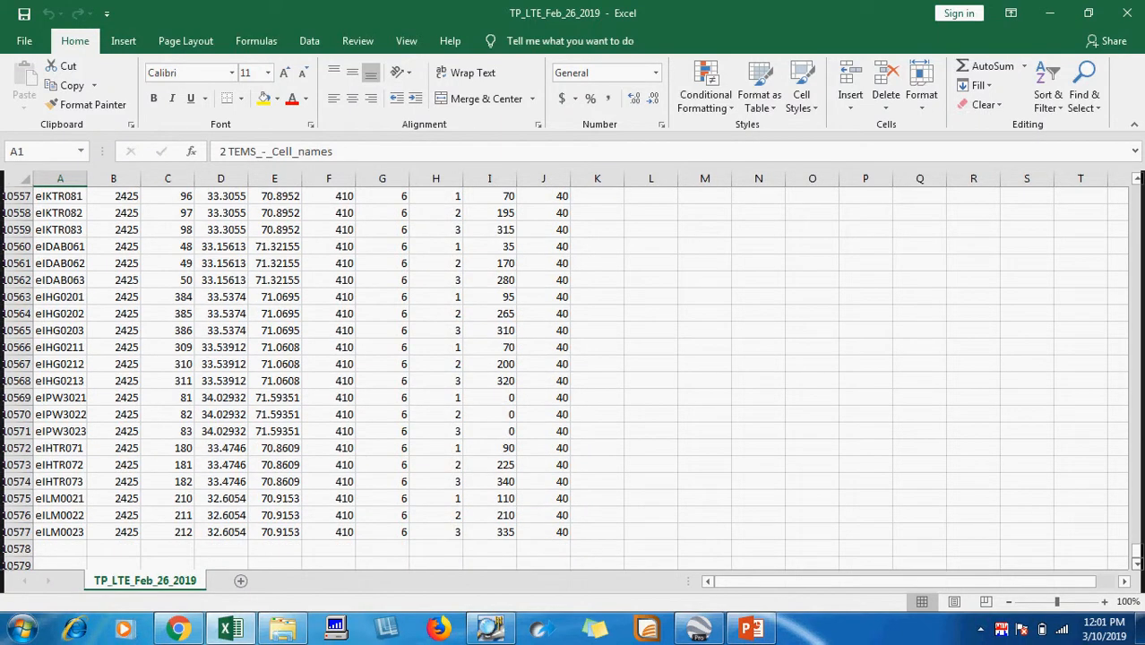
{"action": "scroll", "scroll_direction": "down", "scroll_amount": 3}
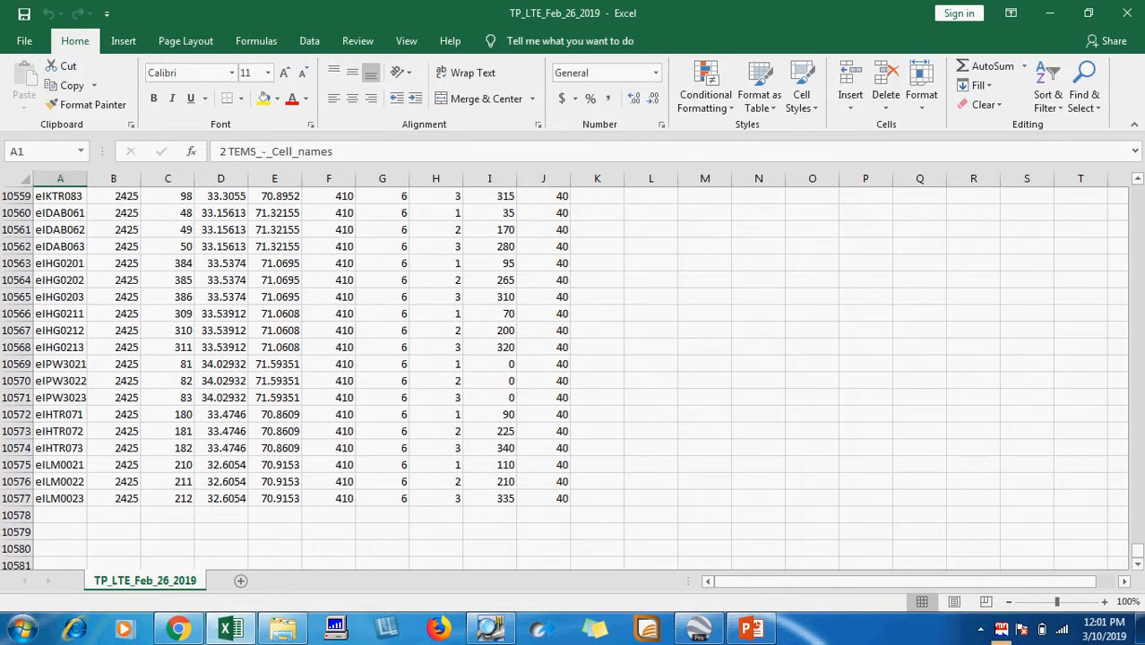
- Name the new row A10578 eABGH051 below the last site
{"action": "left_click", "coordinate": [61, 514]}
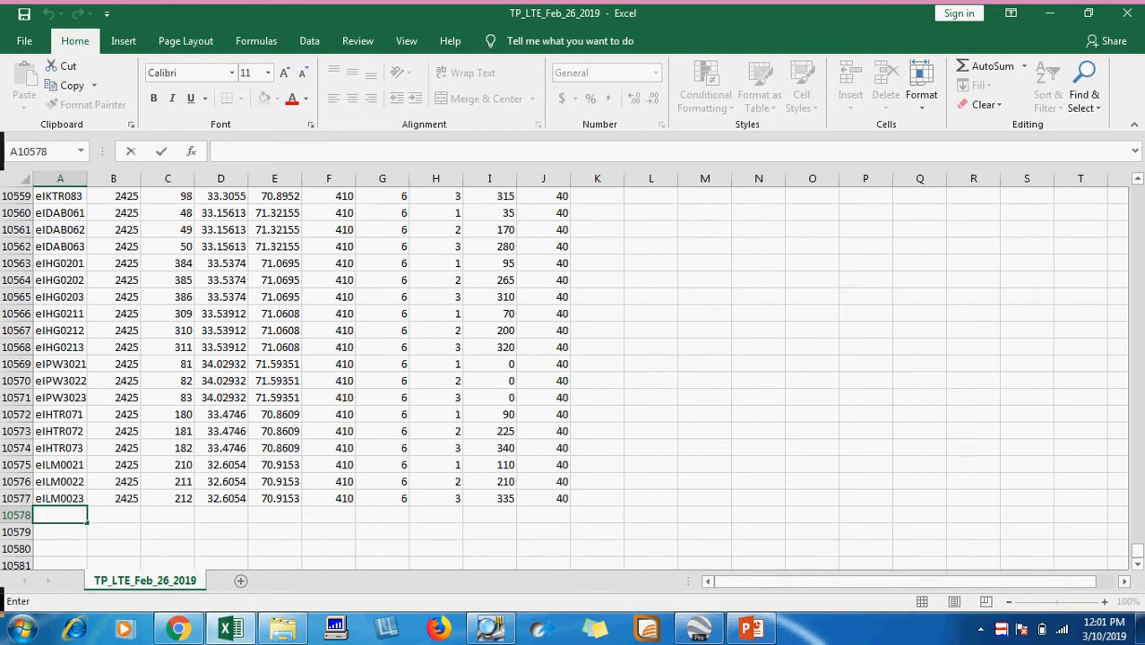
{"action": "type", "text": "e"}
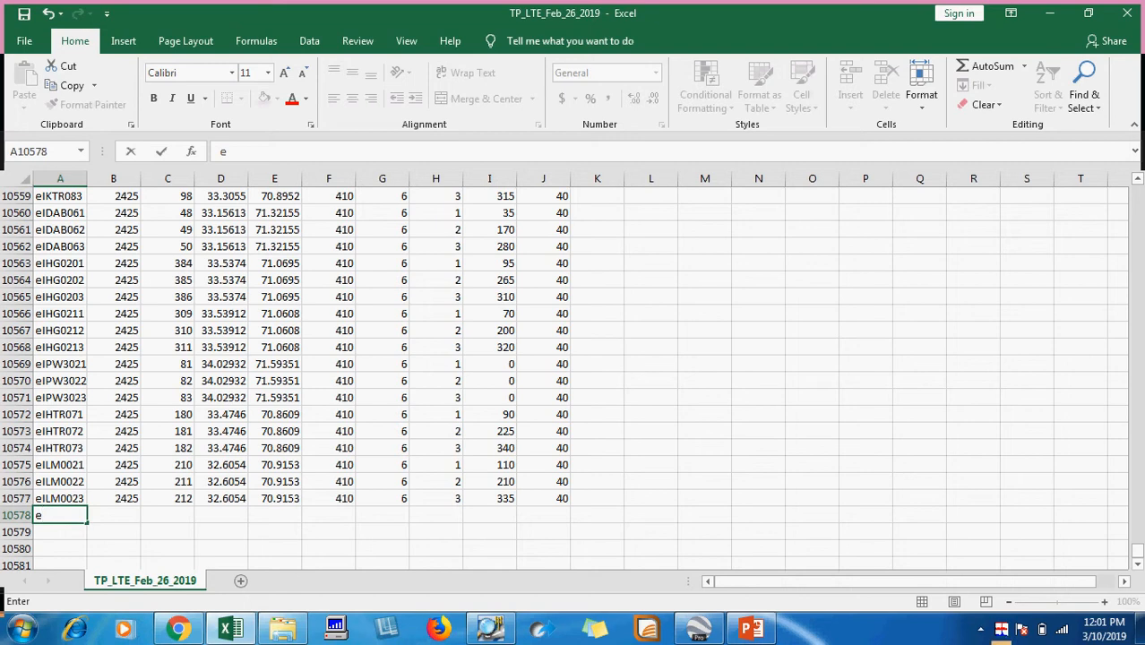
{"action": "type", "text": "ABG"}
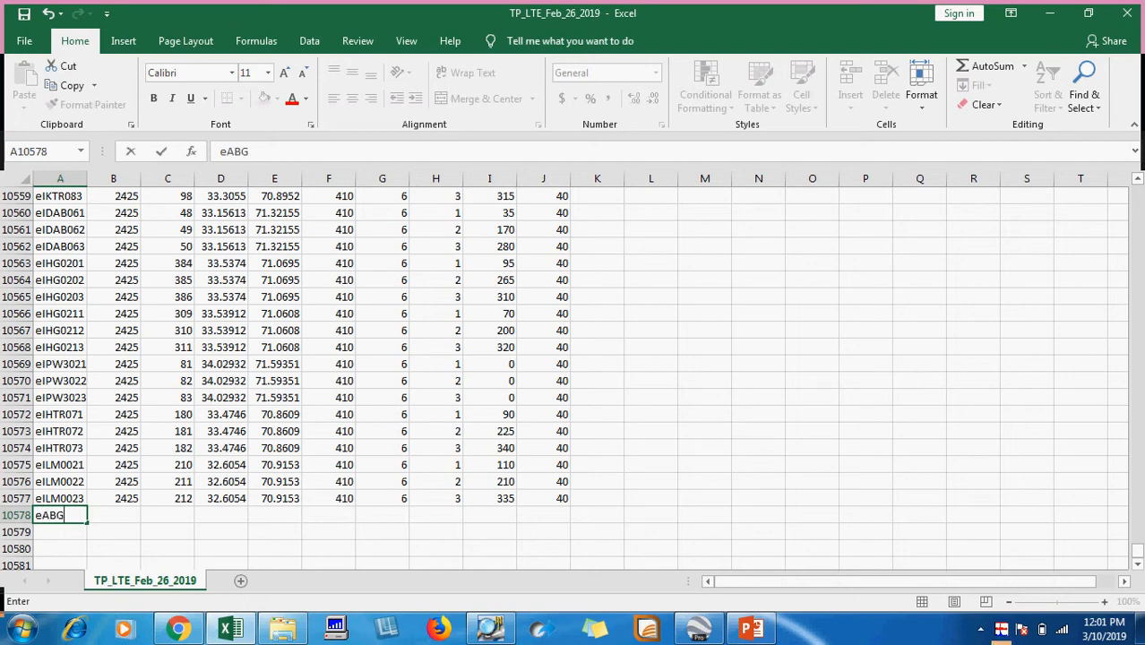
{"action": "type", "text": "H)%"}
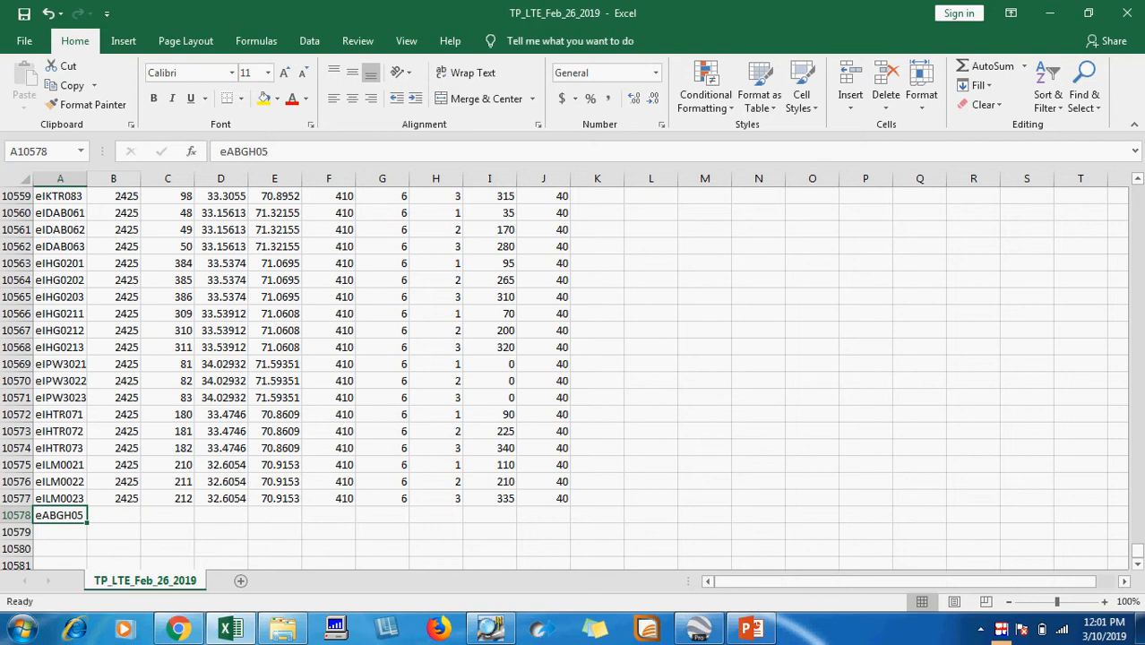
{"action": "type", "text": "1"}
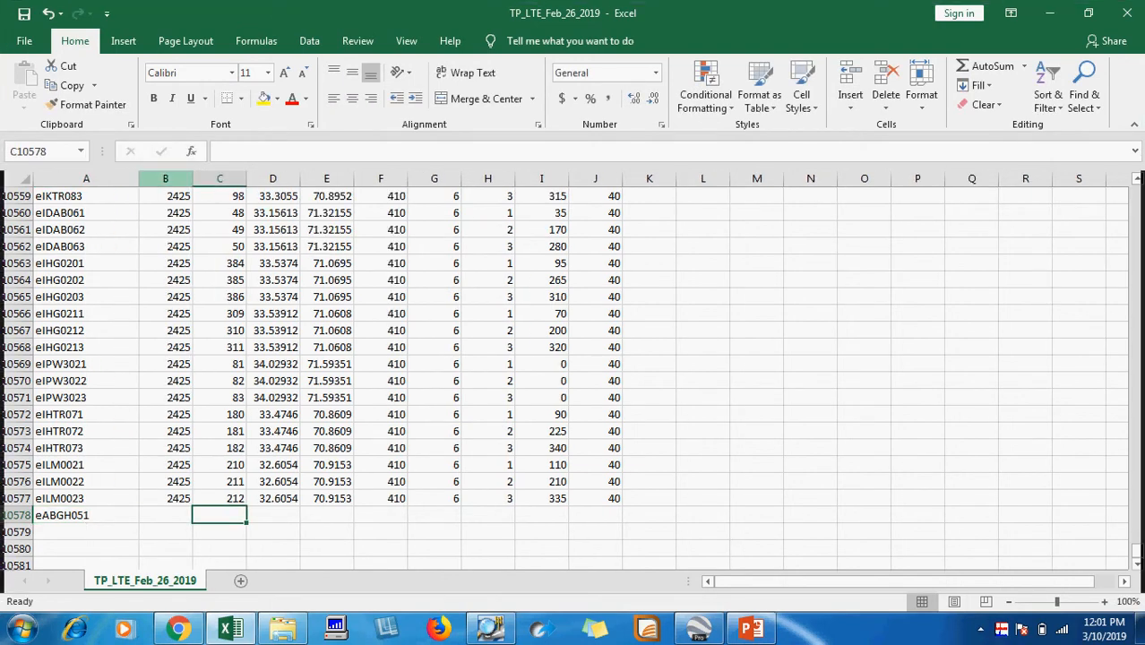
- Fill 2425 from B10577 down into the three new rows and move to the next row's name
{"action": "left_click", "coordinate": [164, 498]}
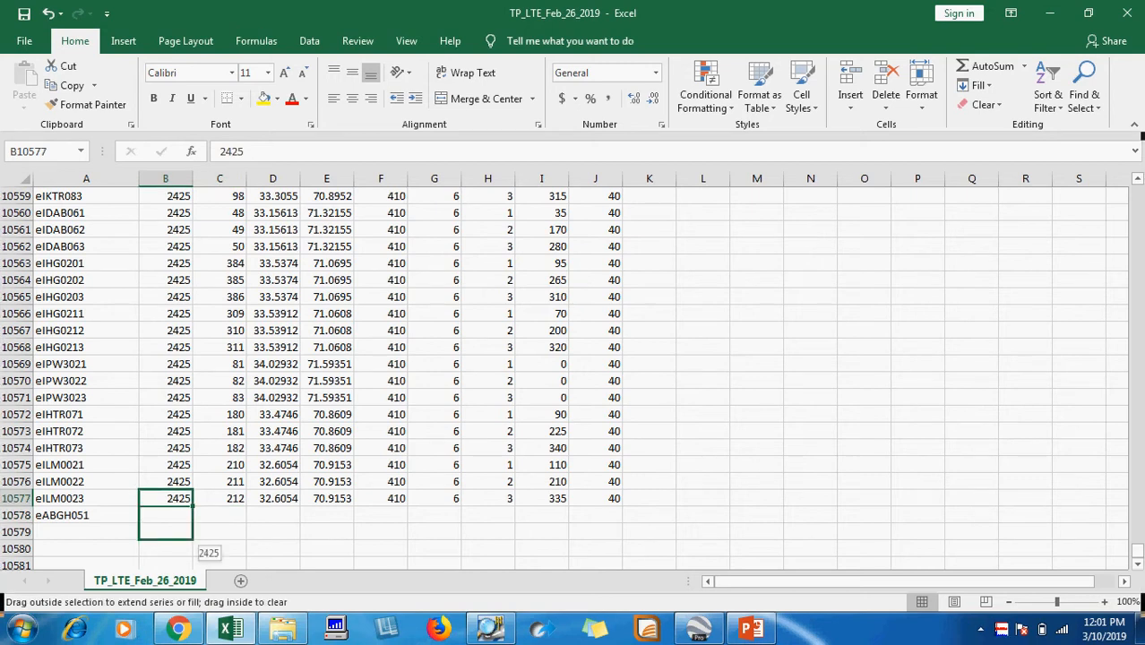
{"action": "left_click_drag", "start_coordinate": [165, 499], "coordinate": [165, 549]}
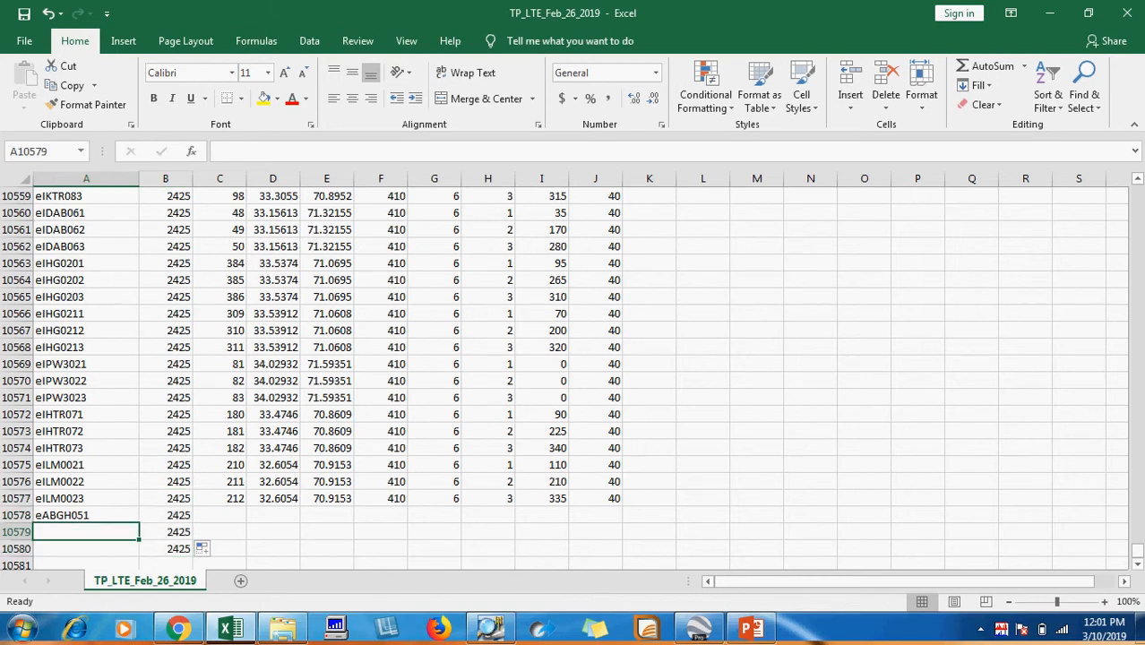
{"action": "left_click", "coordinate": [86, 516]}
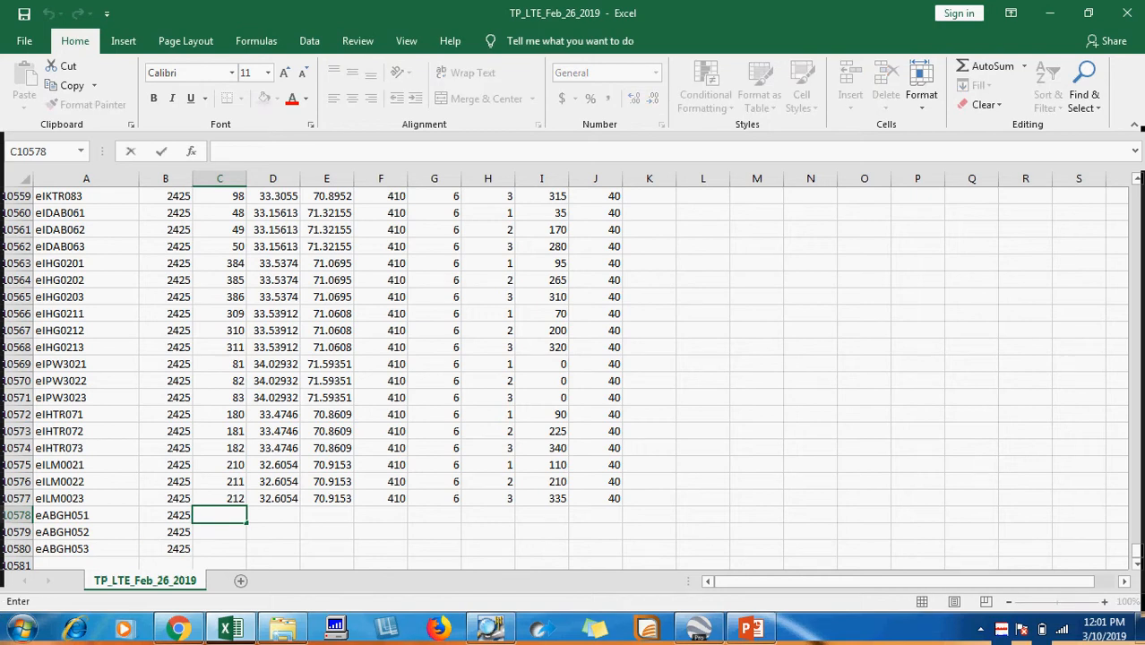
- Number the new rows' sectors 1 to 3 in column C
{"action": "type", "text": "1"}
{"action": "left_click", "coordinate": [221, 533]}
{"action": "type", "text": "2"}
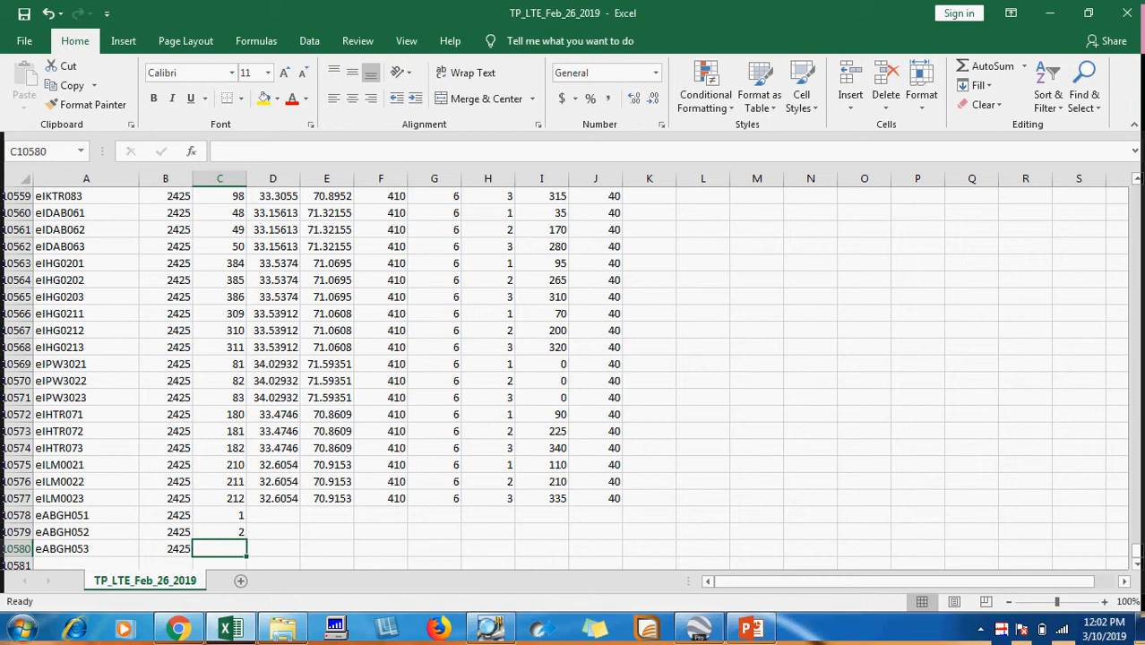
{"action": "type", "text": "3"}
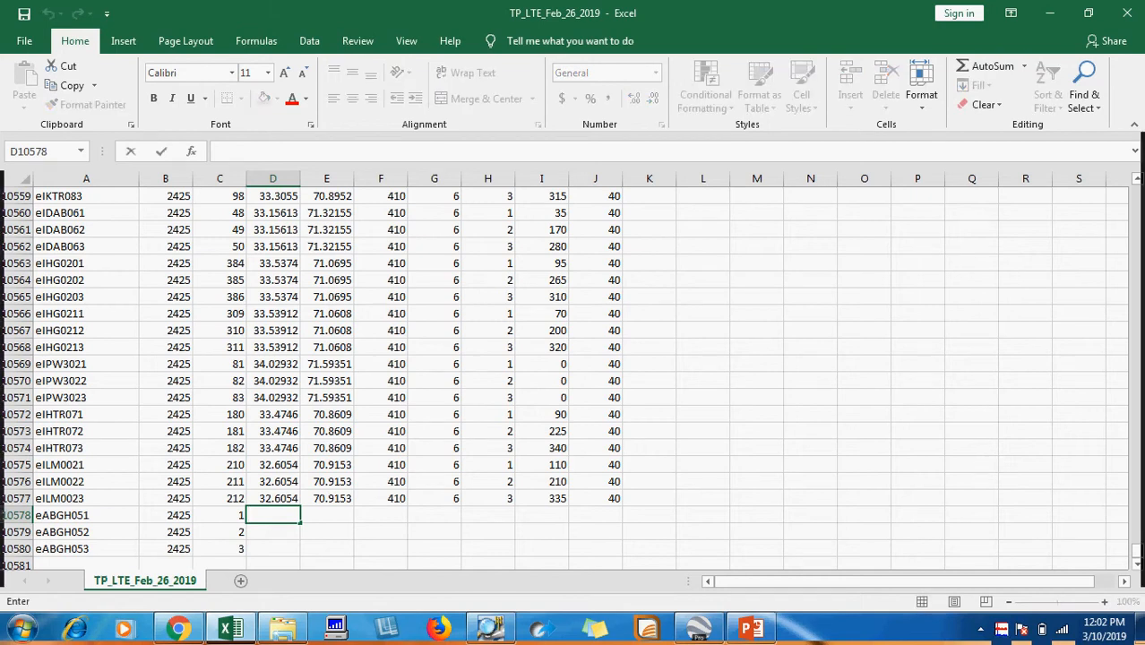
- Enter latitude 33.940407 and longitude 73.8163 for eABGH051 in D10578:E10578
{"action": "type", "text": "33.9"}
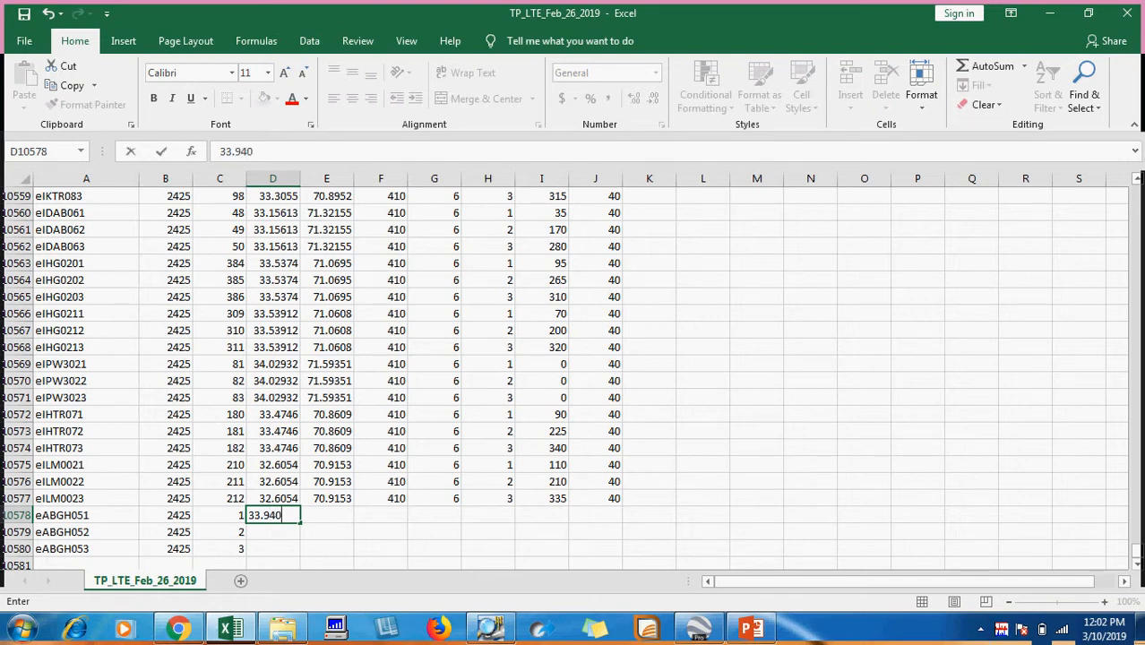
{"action": "type", "text": "407"}
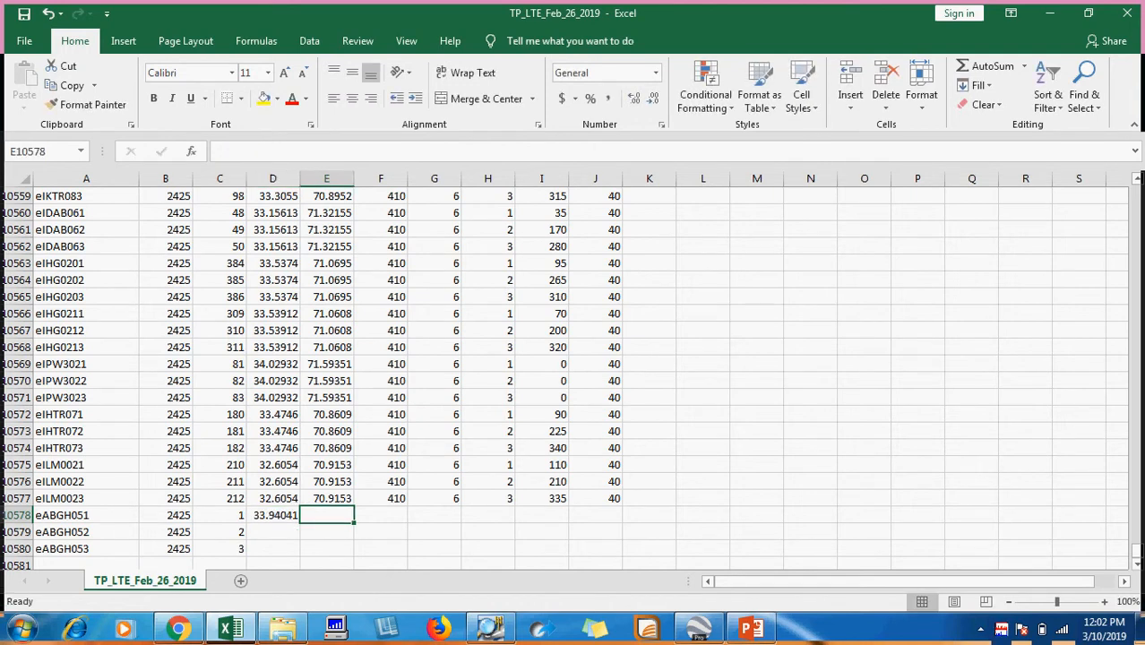
{"action": "type", "text": "73.816"}
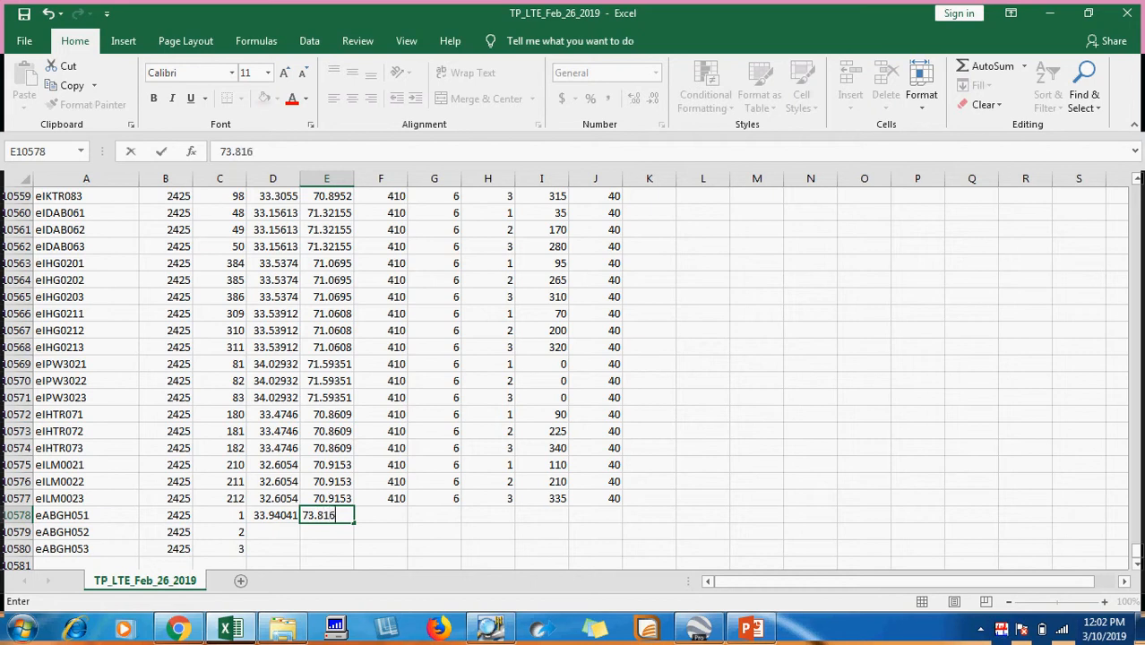
{"action": "type", "text": "299"}
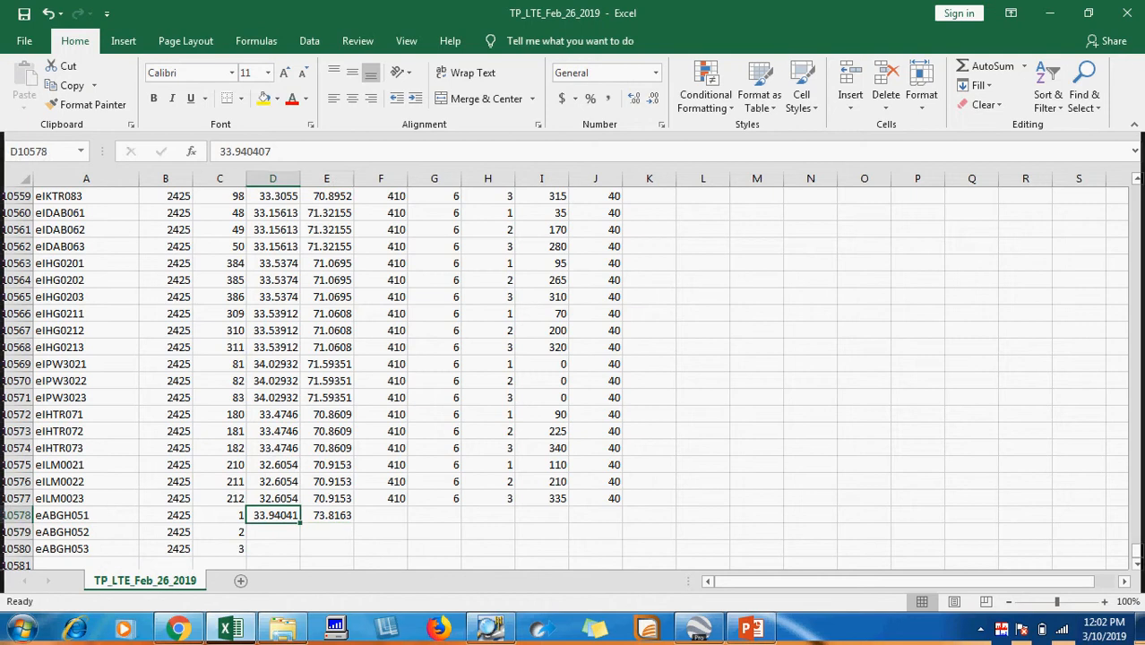
- Fill the coordinates, 410 and 6 values down into all three eABGH05 rows
{"action": "left_click", "coordinate": [327, 516]}
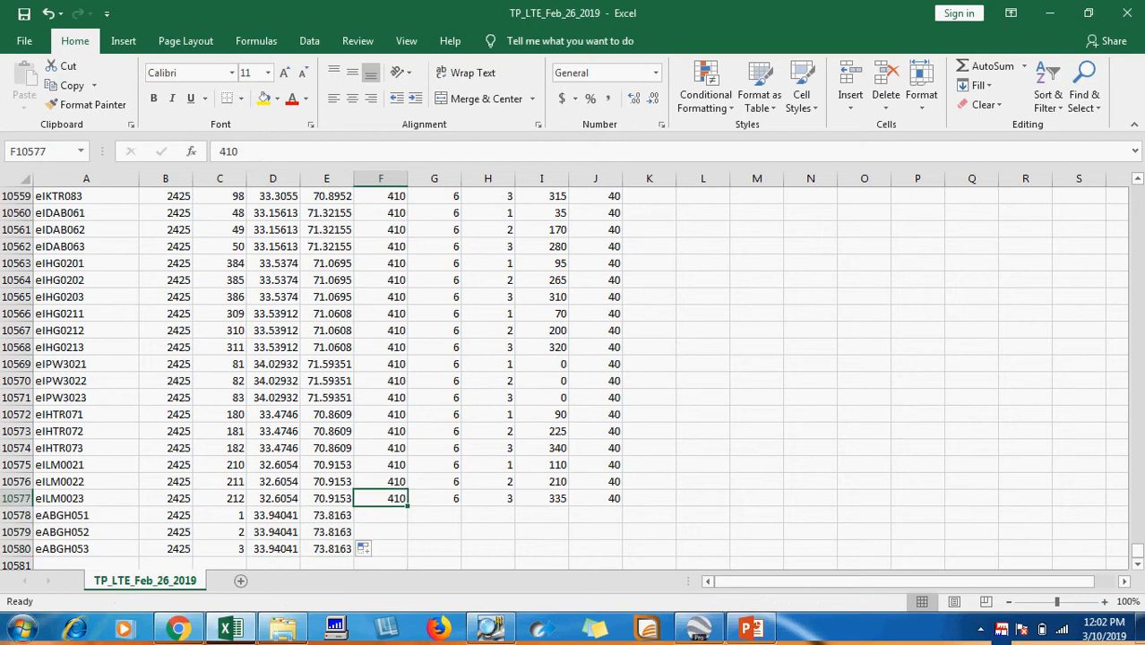
{"action": "left_click_drag", "start_coordinate": [381, 498], "coordinate": [382, 548]}
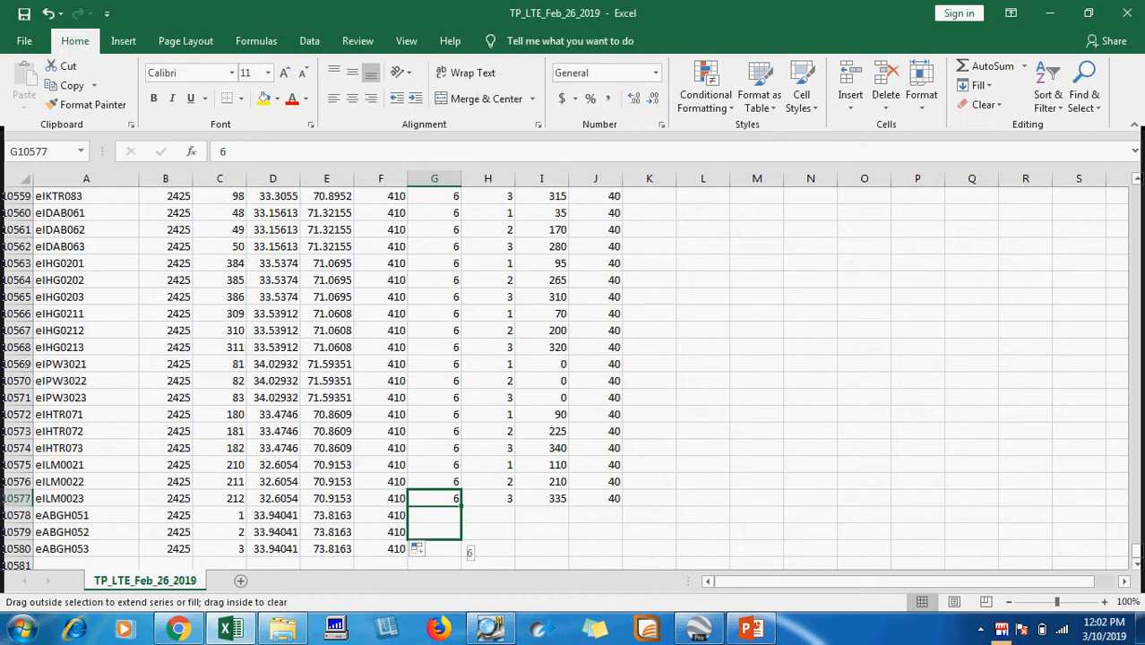
{"action": "left_click_drag", "start_coordinate": [434, 498], "coordinate": [434, 548]}
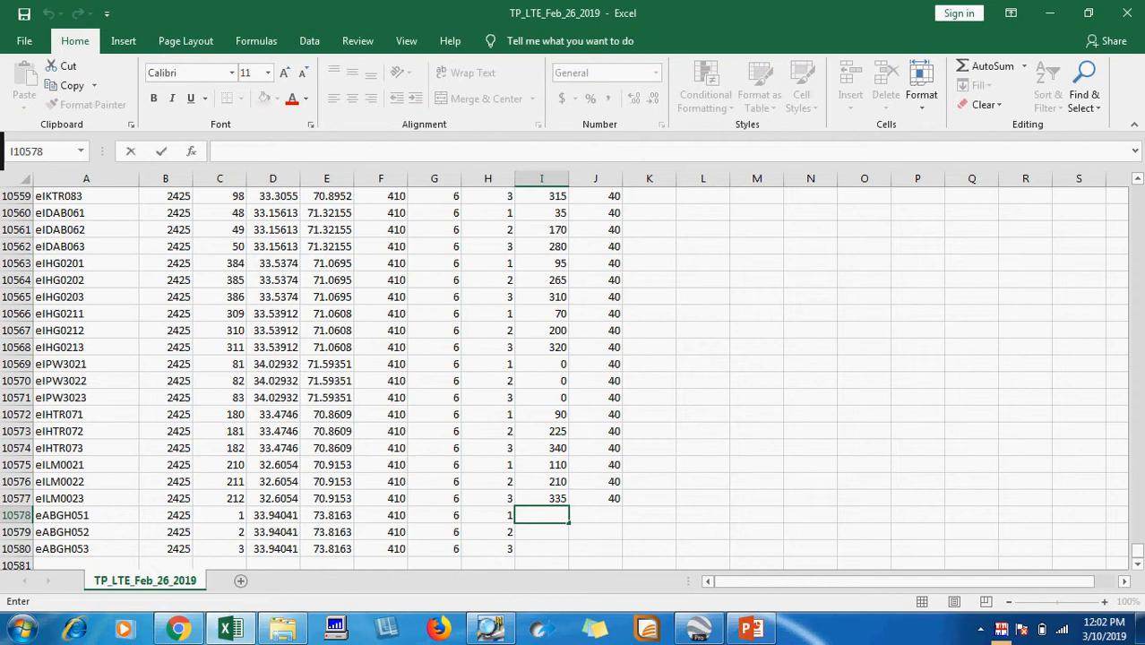
- Give the new sectors azimuths 80, 180 and 280 and fill 40 down for each
{"action": "type", "text": "80"}
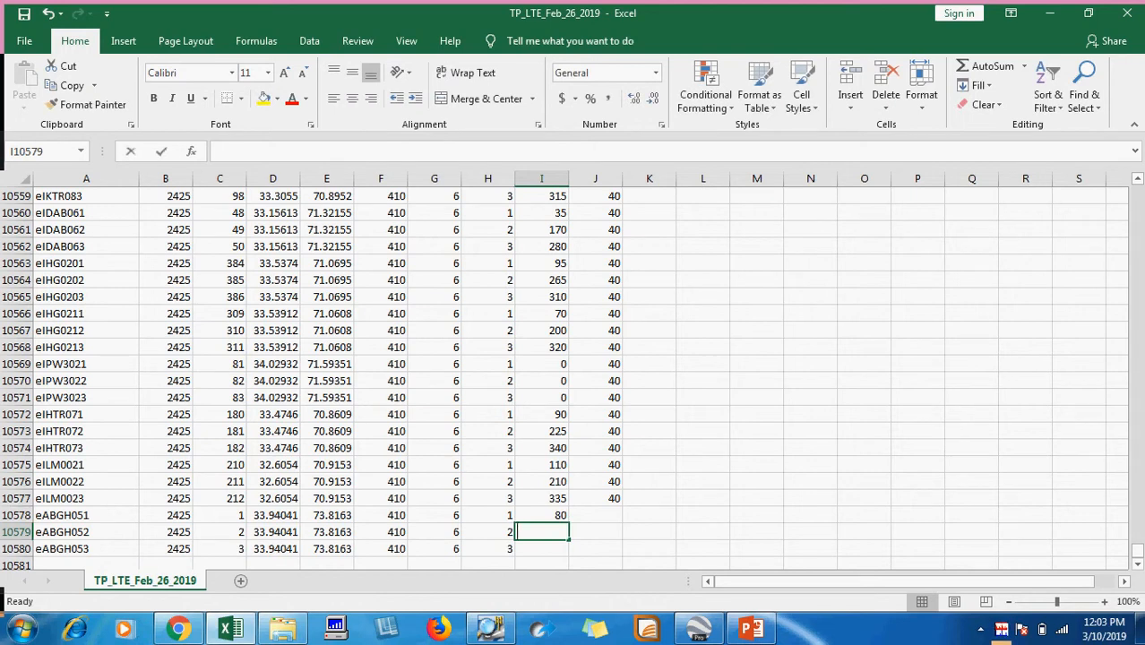
{"action": "type", "text": "180"}
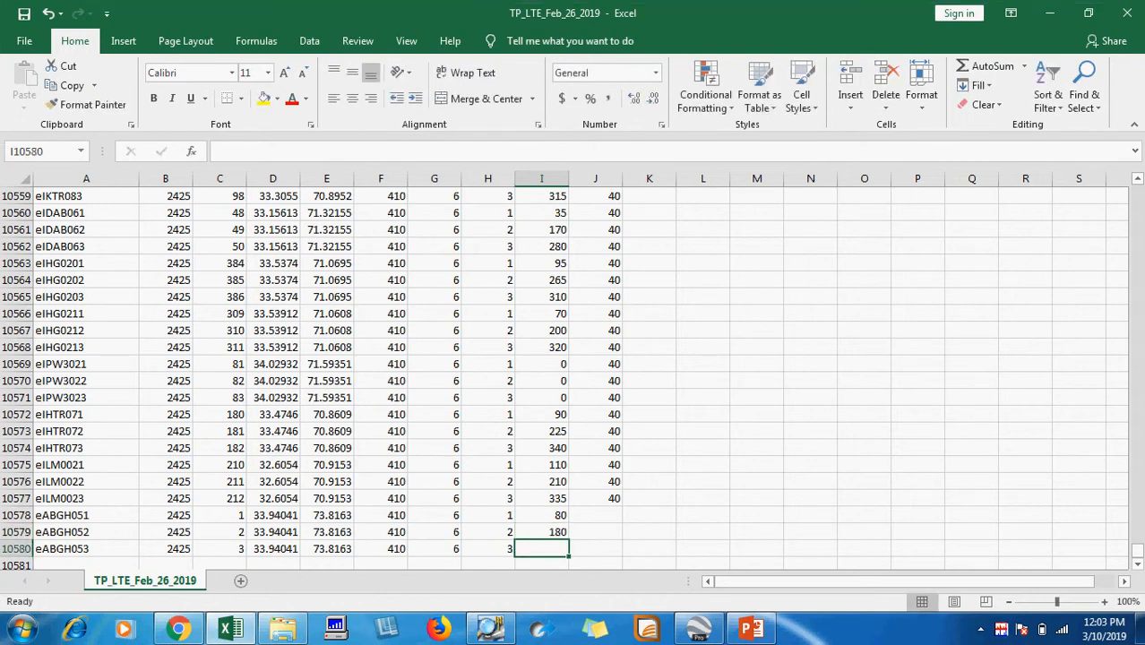
{"action": "type", "text": "280"}
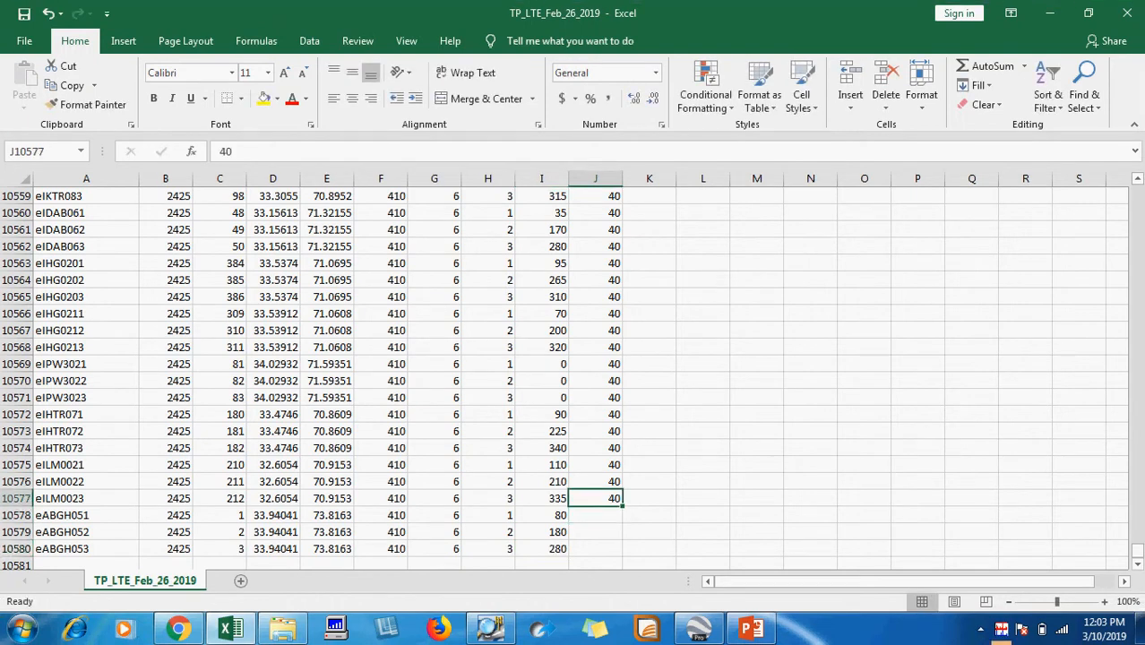
{"action": "left_click_drag", "start_coordinate": [613, 506], "coordinate": [613, 531]}
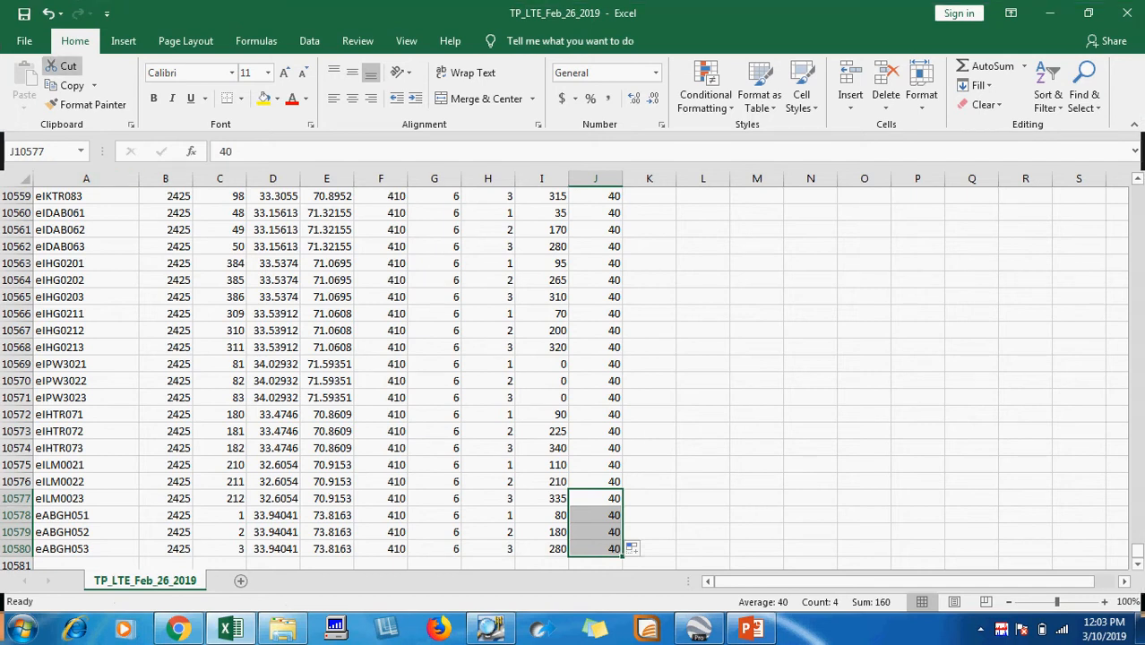
{"action": "mouse_move", "coordinate": [25, 15]}
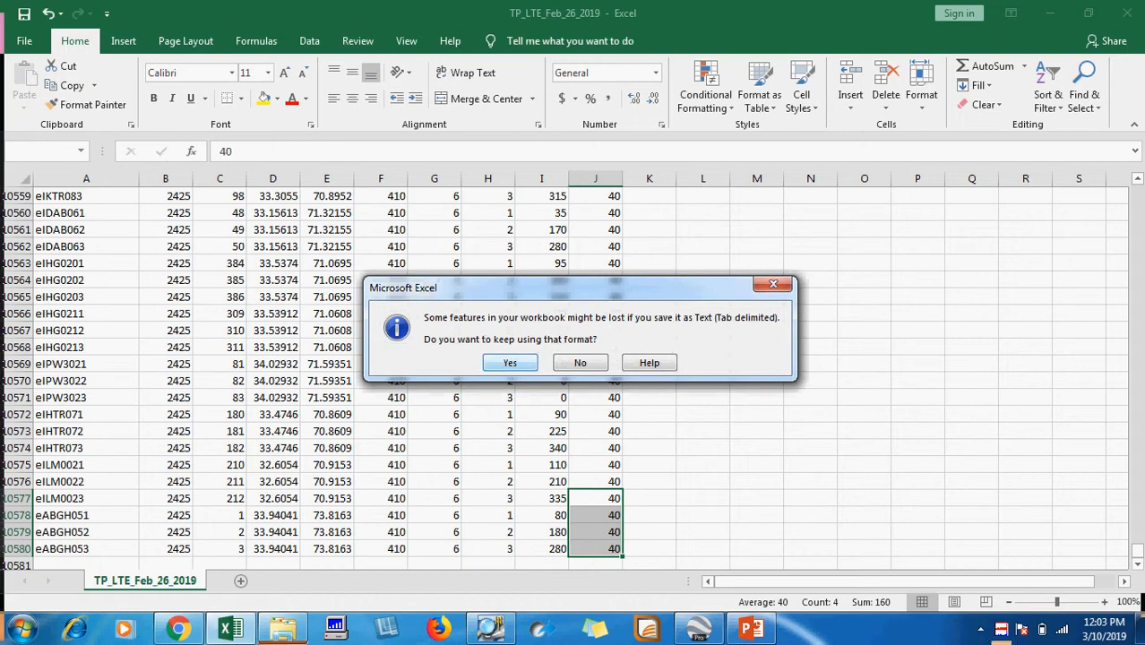
- Save the sheet keeping the tab-delimited text format and switch to TEMS Investigation
{"action": "left_click", "coordinate": [509, 362]}
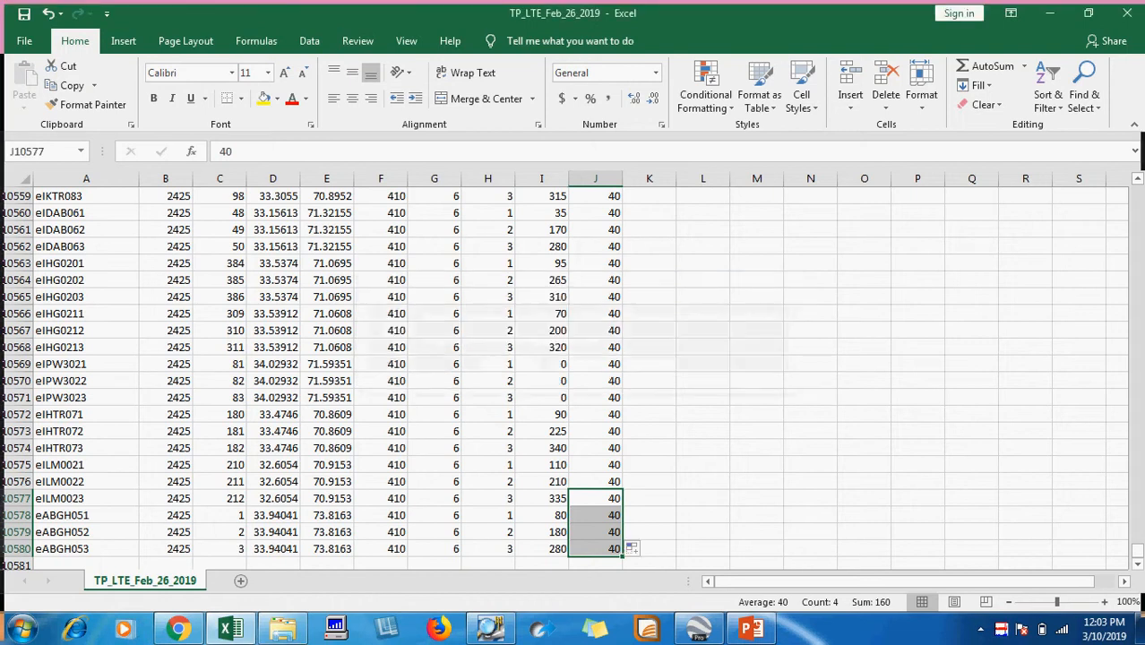
{"action": "left_click", "coordinate": [284, 627]}
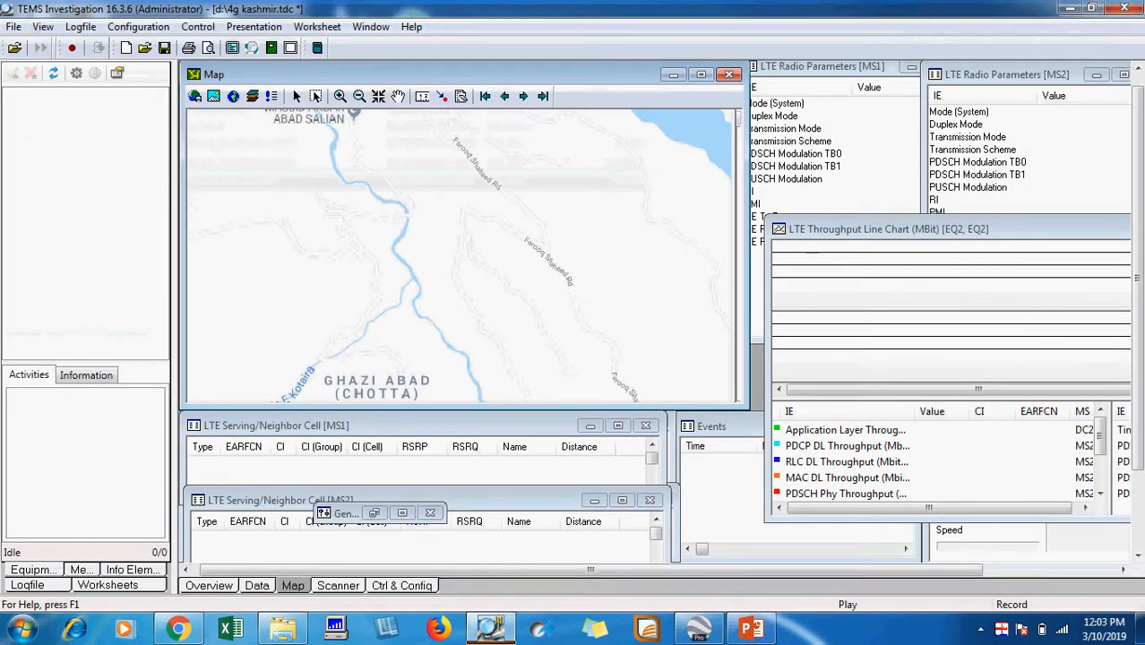
- In Cellfile Load settings, add TP_LTE_Feb_26_2019.cel from D:\Cell Files Aug 2018
{"action": "left_click", "coordinate": [197, 27]}
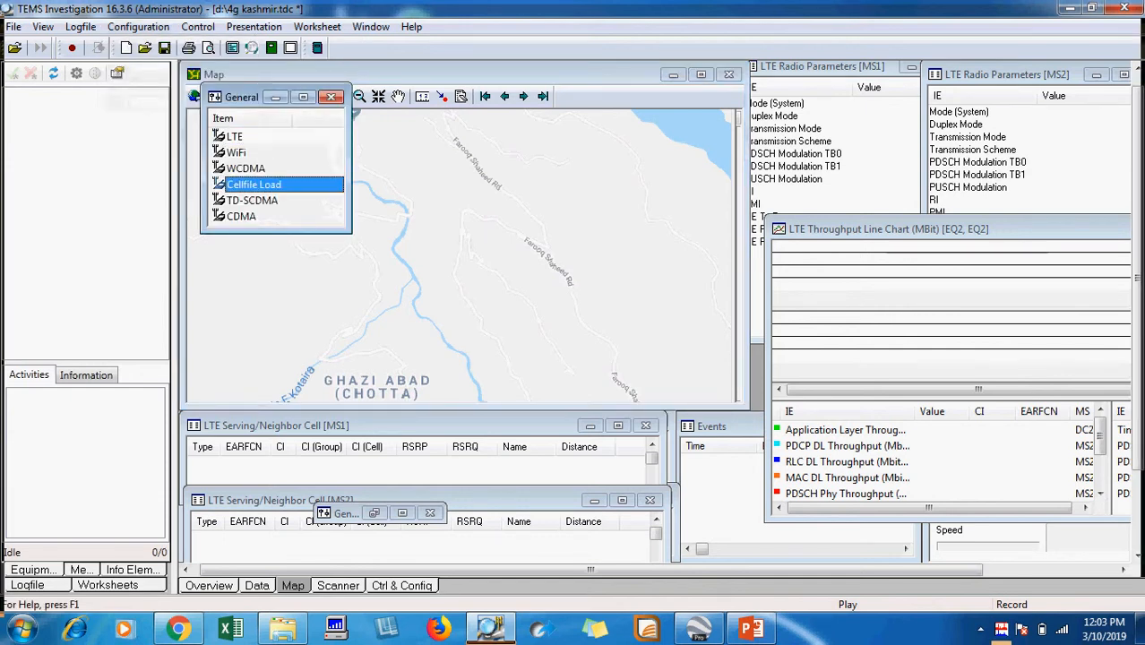
{"action": "double_click", "coordinate": [254, 182]}
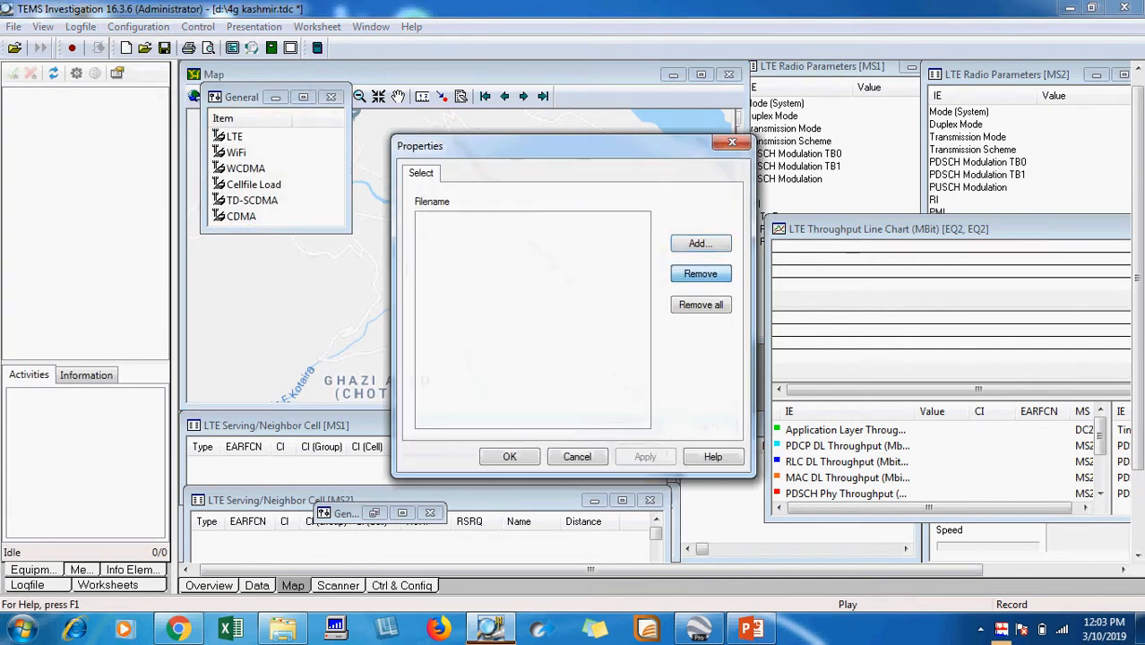
{"action": "left_click", "coordinate": [701, 244]}
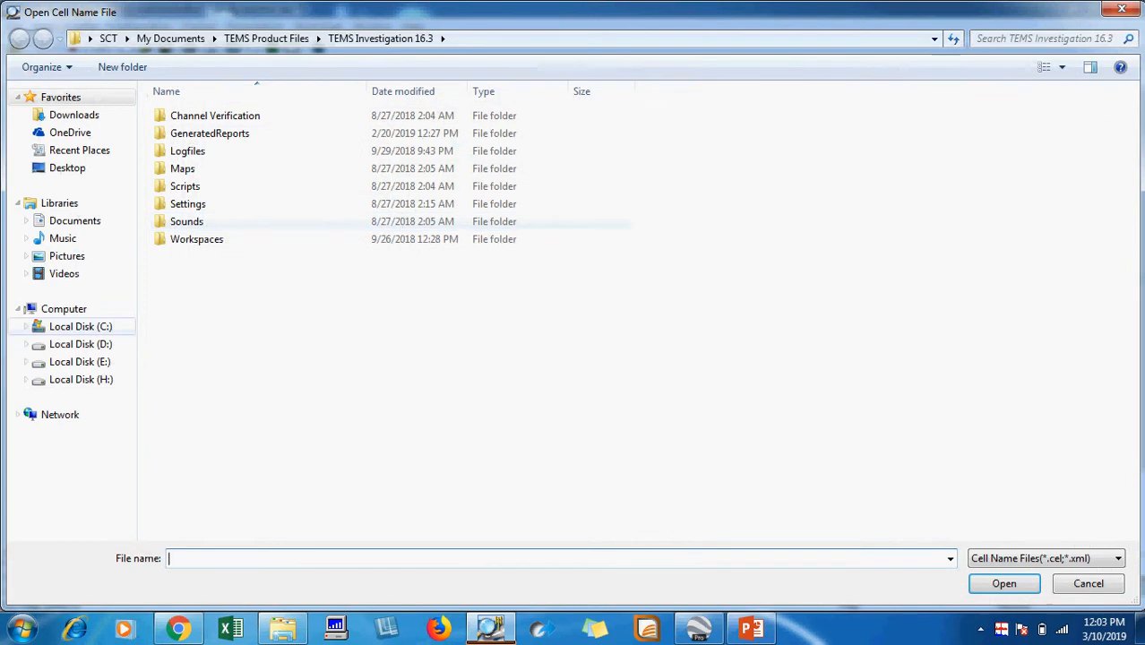
{"action": "left_click", "coordinate": [80, 344]}
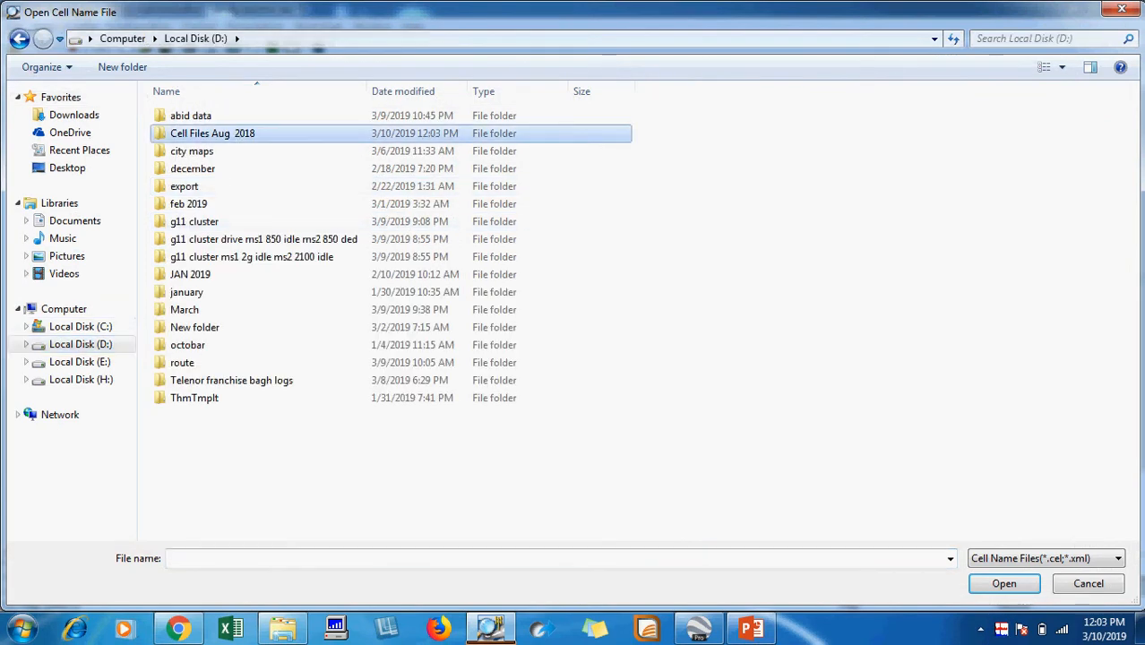
{"action": "left_click", "coordinate": [1003, 584]}
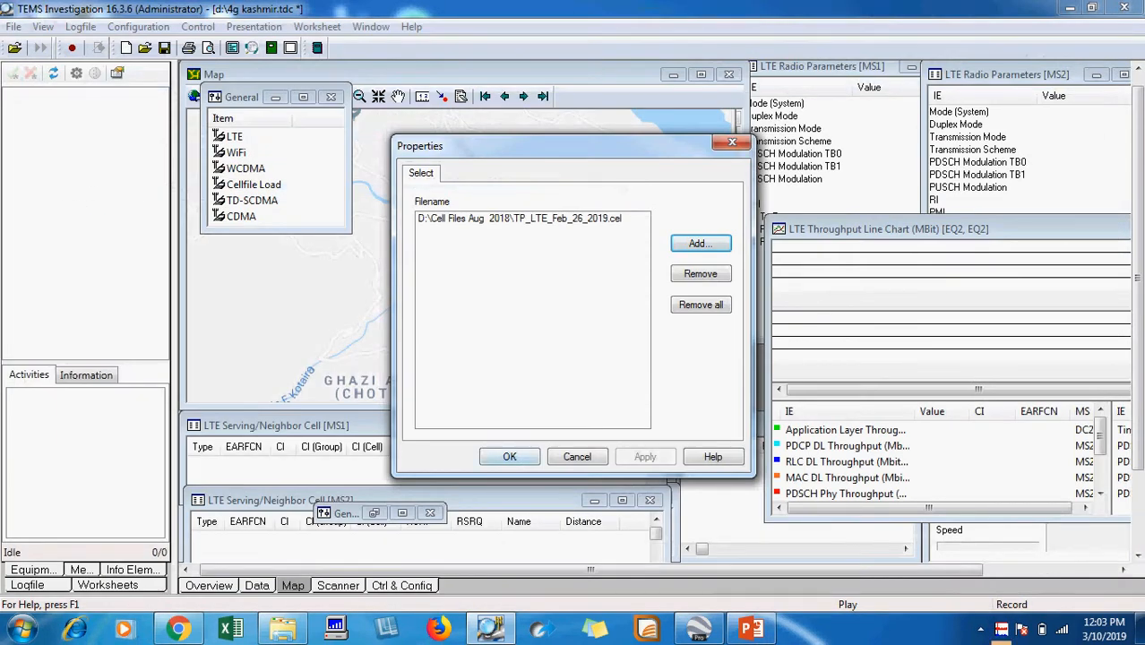
{"action": "left_click", "coordinate": [509, 457]}
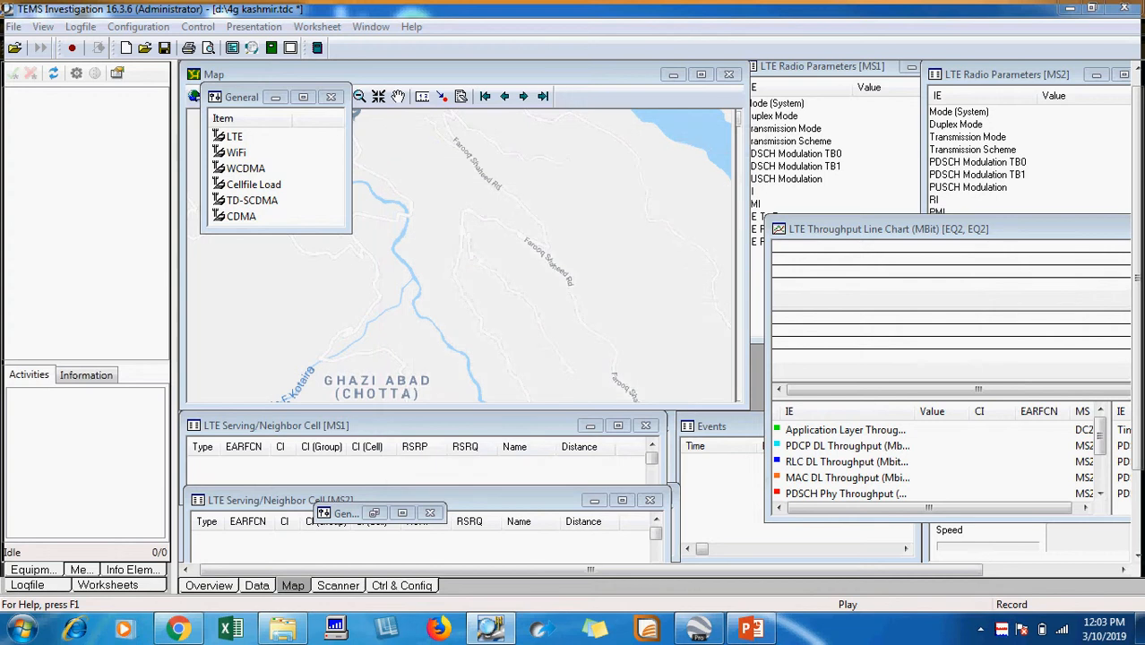
- Load the cell file onto the map so sites eABGH051–053 appear, dismissing warnings
{"action": "double_click", "coordinate": [255, 183]}
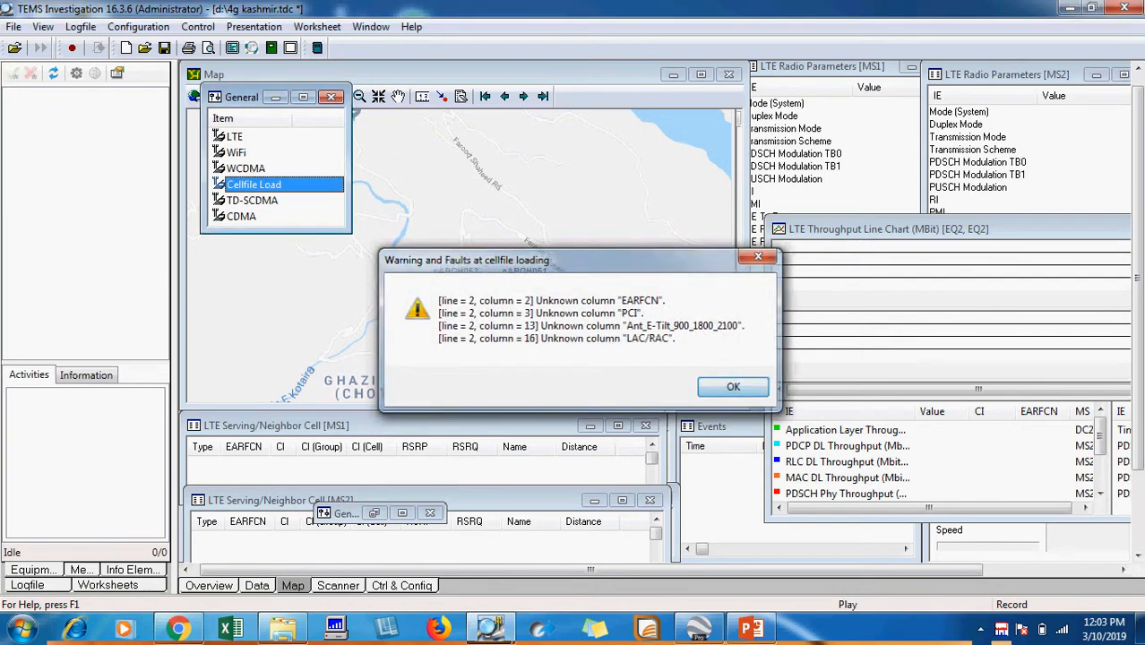
{"action": "left_click", "coordinate": [733, 387]}
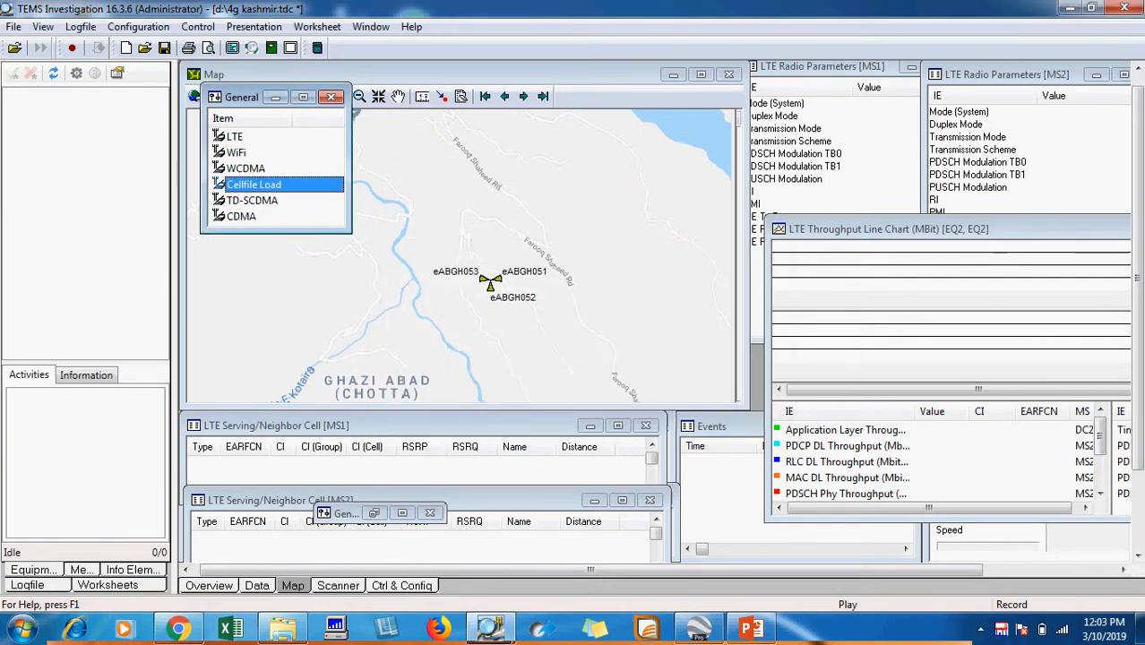